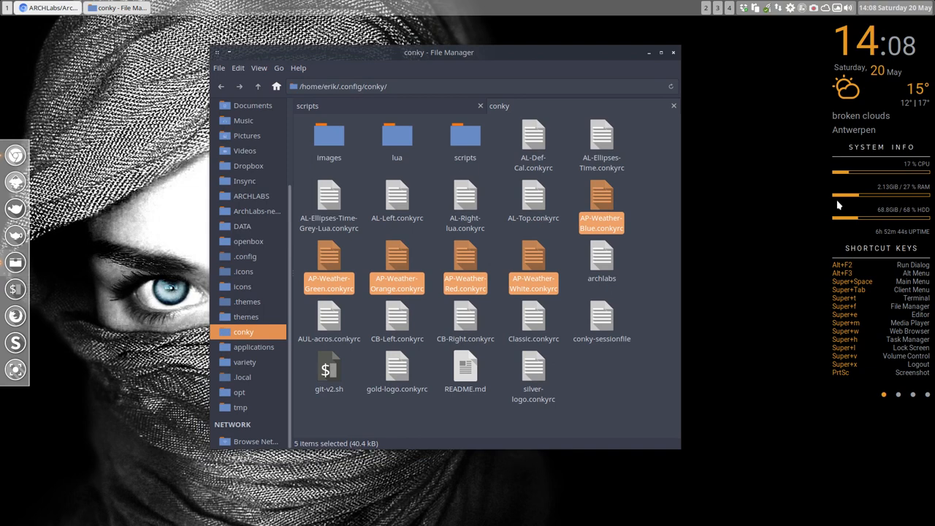
mouse_move(624, 413)
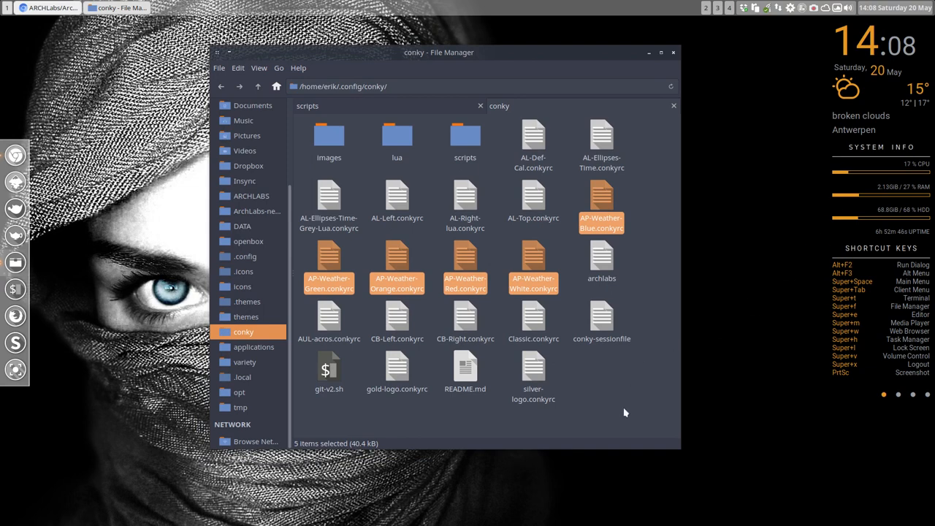
Bring the Chromium browser window to the front, keeping the AP-Weather files selected.
key(ctrl+a)
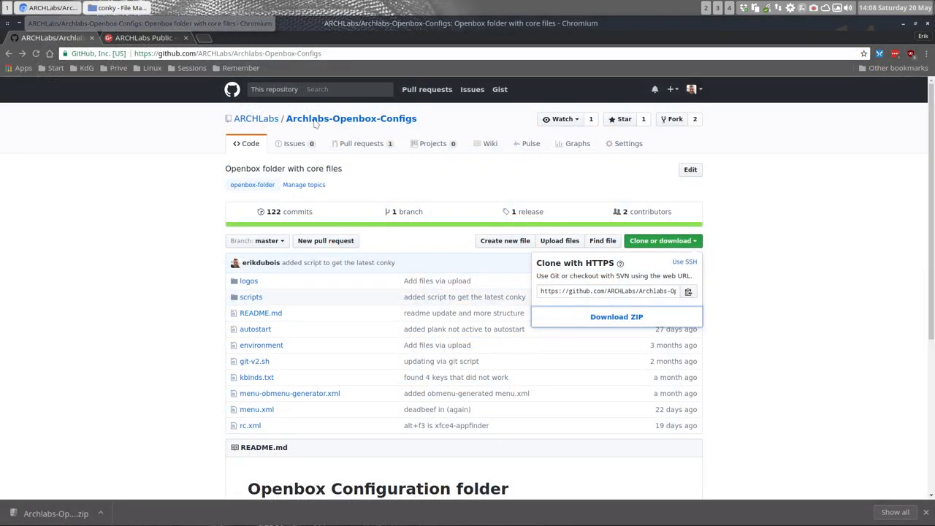
mouse_move(256, 301)
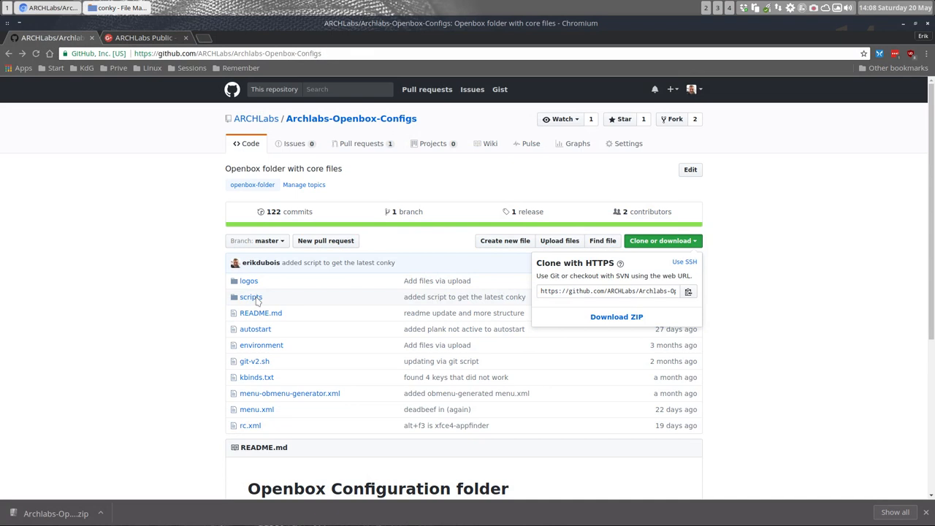
Browse the repository's scripts folder, the ARCHLabs organization page and the Archlabs-Conky-Collection repository.
click(251, 297)
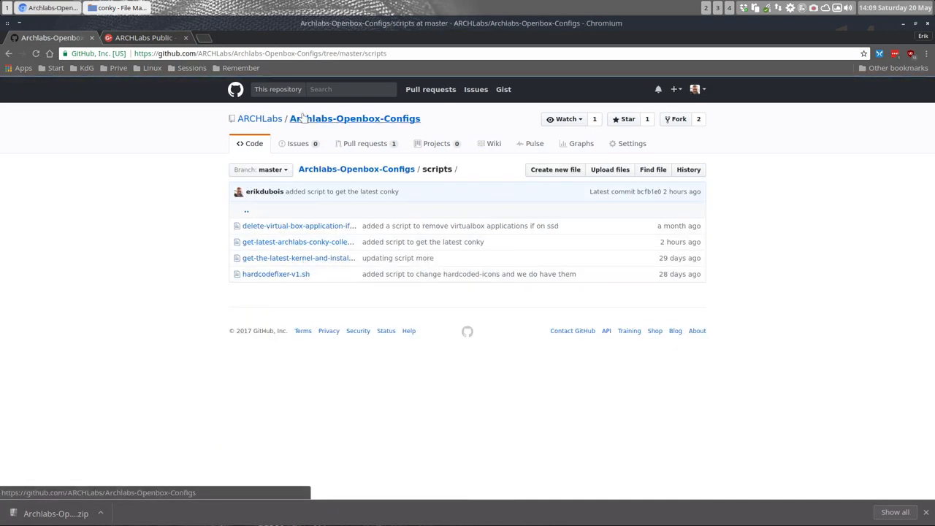
click(259, 118)
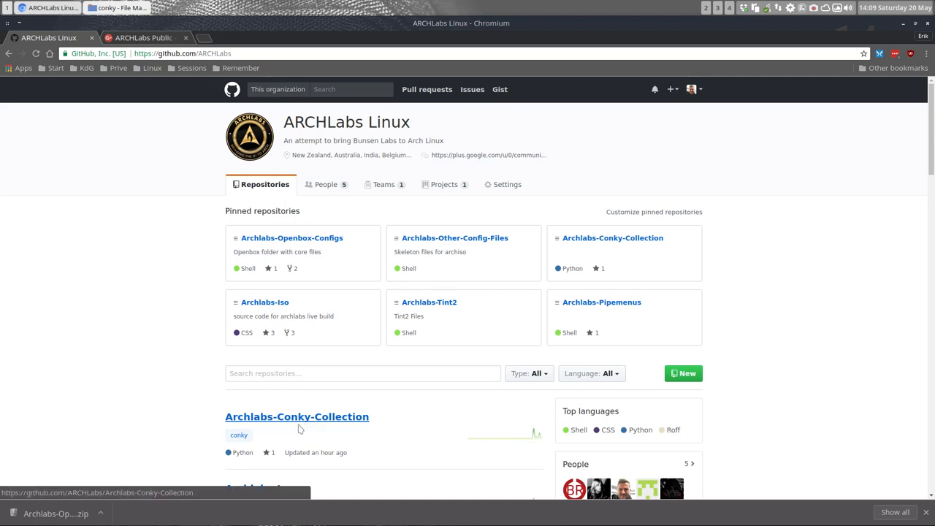
click(296, 416)
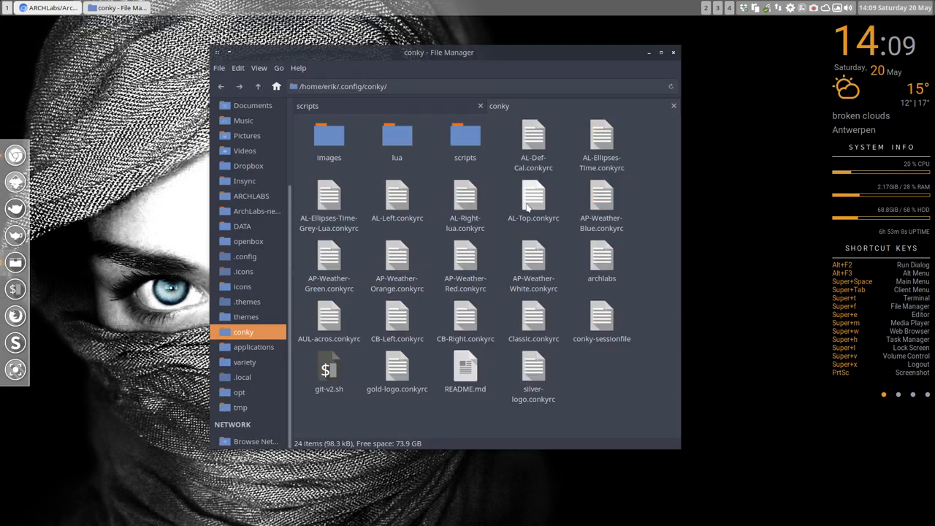
Select AP-Weather-Blue.conkyrc and add the other AP-Weather conkyrc files to the selection.
click(601, 201)
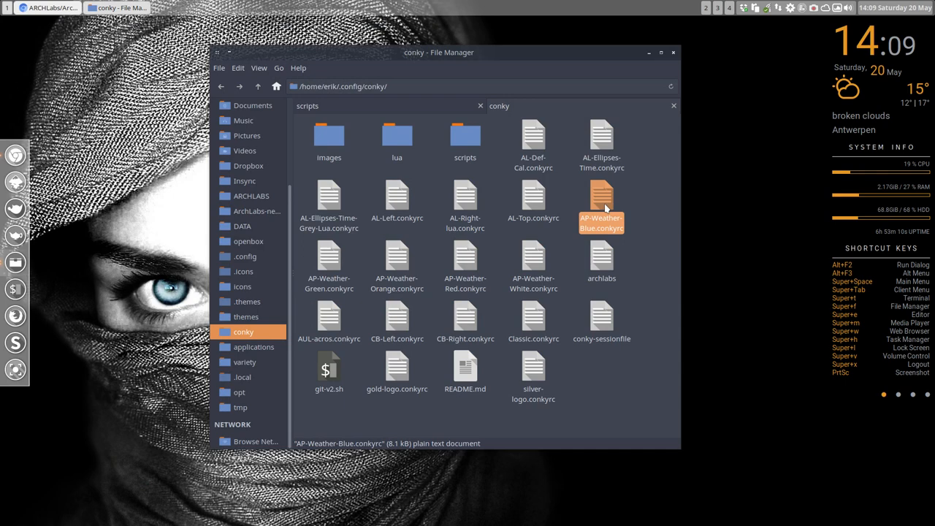
click(533, 263)
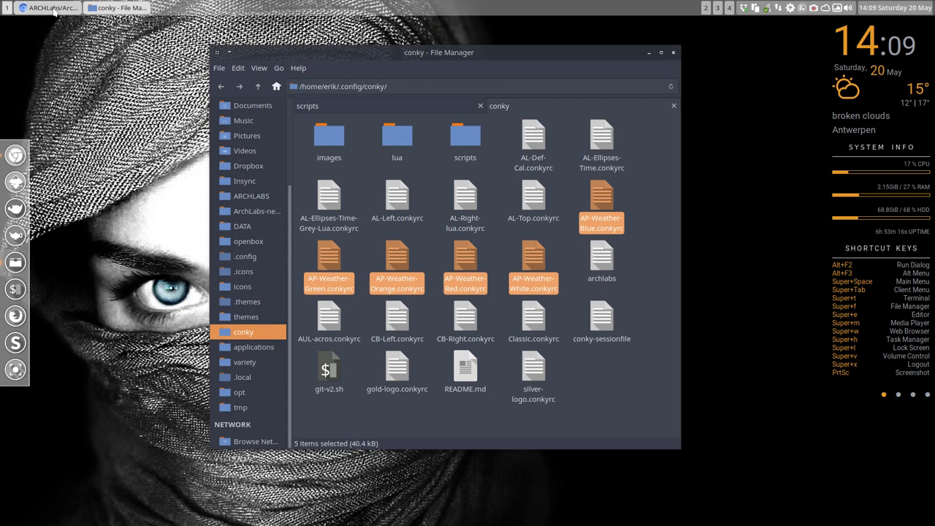
Show the ARCHLabs Public Google+ community post with the four coloured conky setups.
click(48, 8)
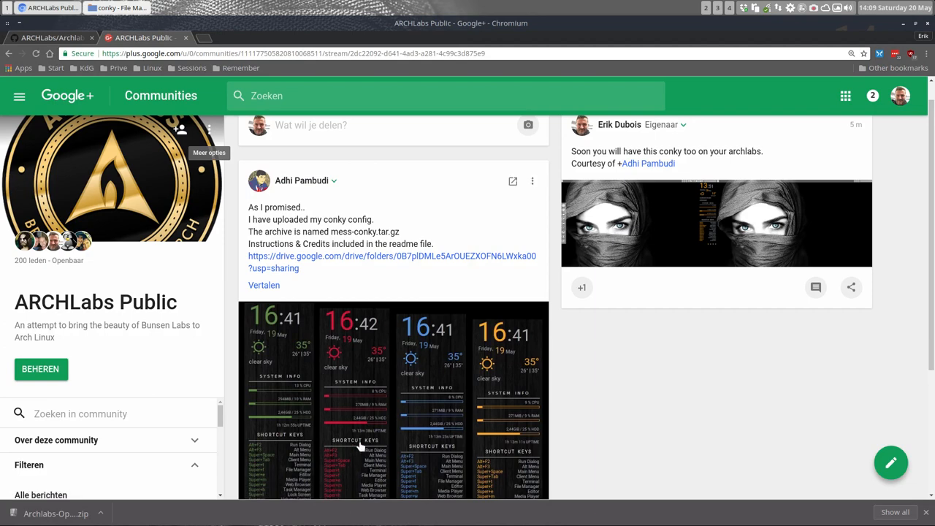
scroll(down, 3)
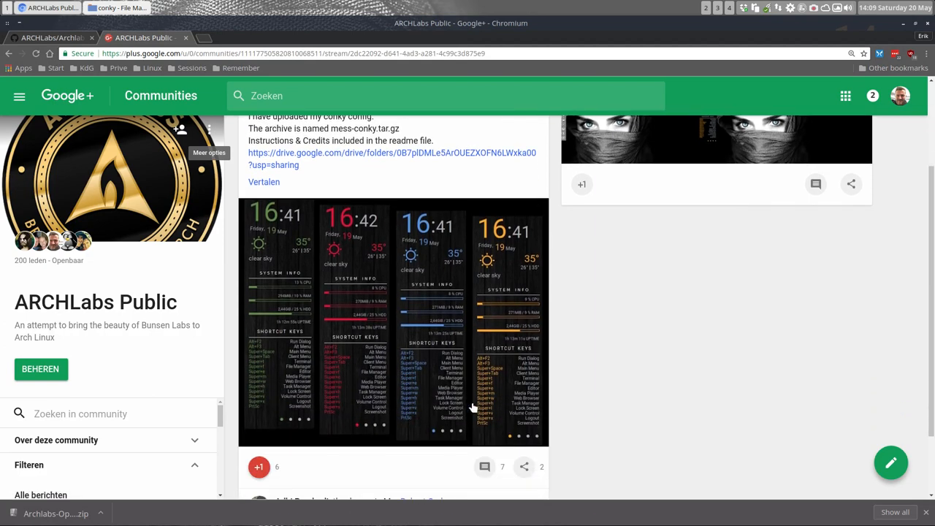
scroll(up, 3)
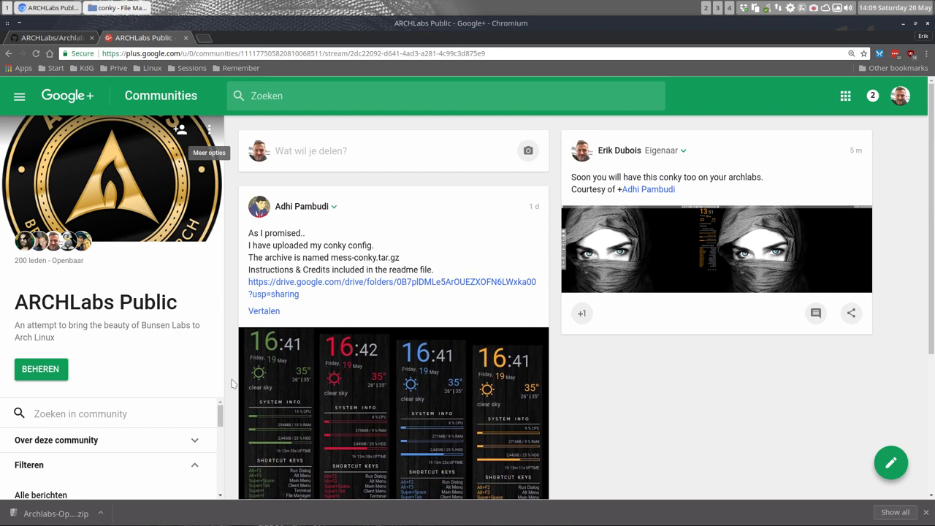
mouse_move(616, 392)
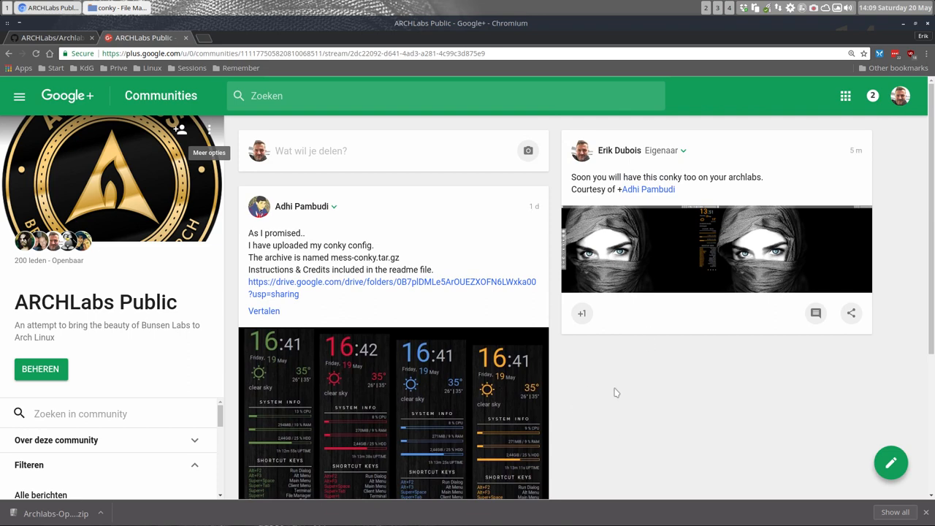
mouse_move(621, 79)
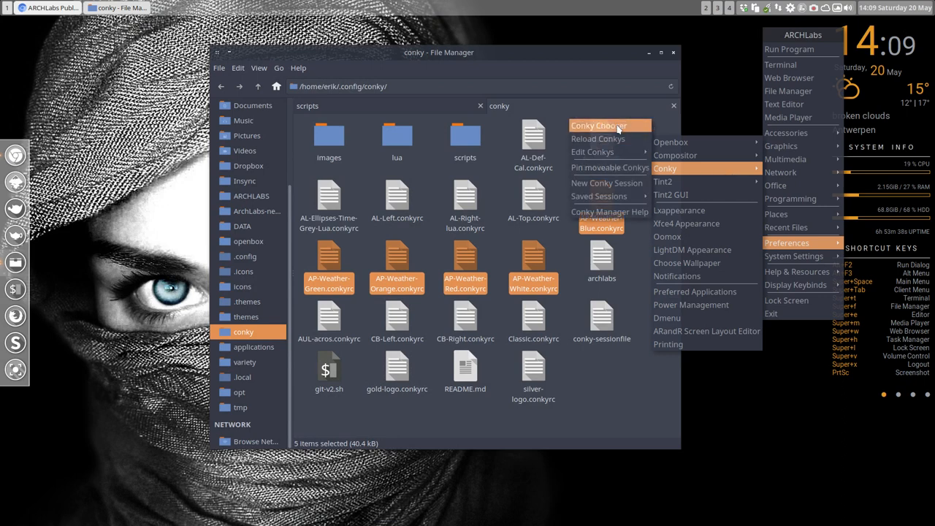
click(598, 125)
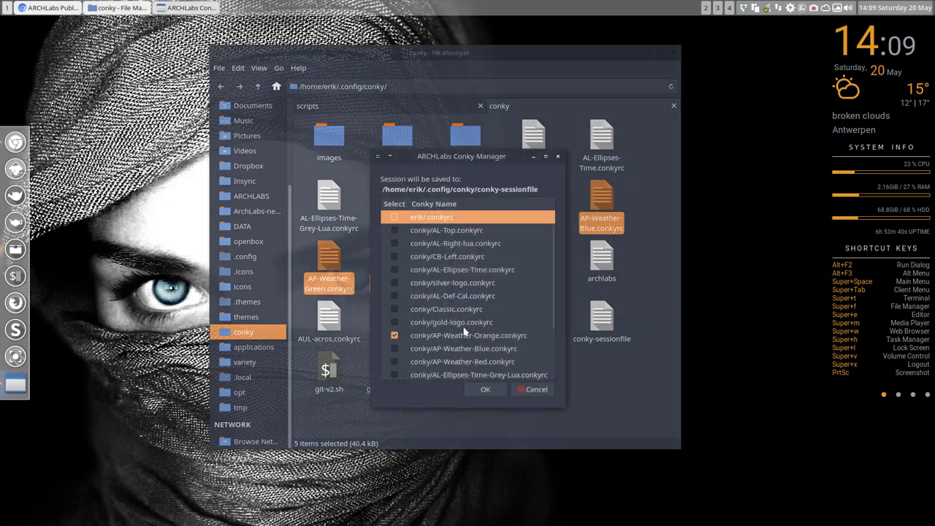
mouse_move(480, 385)
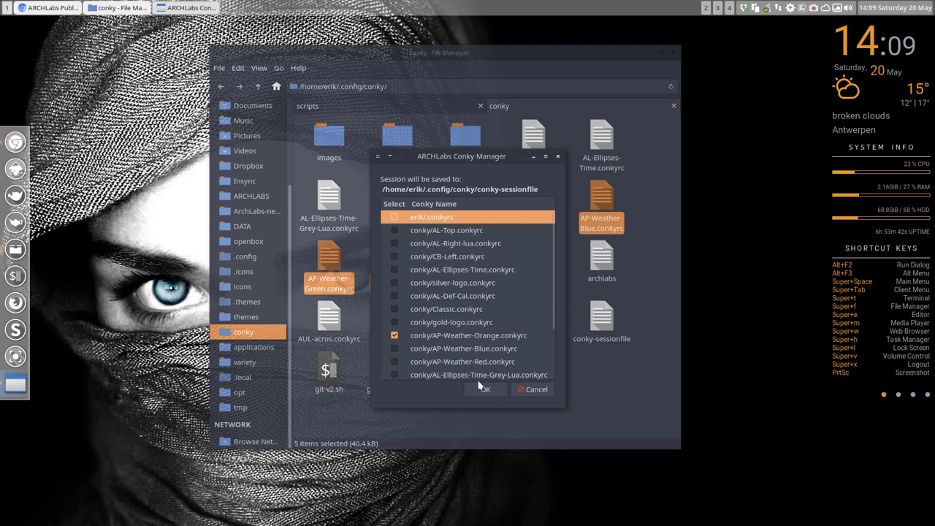
mouse_move(525, 388)
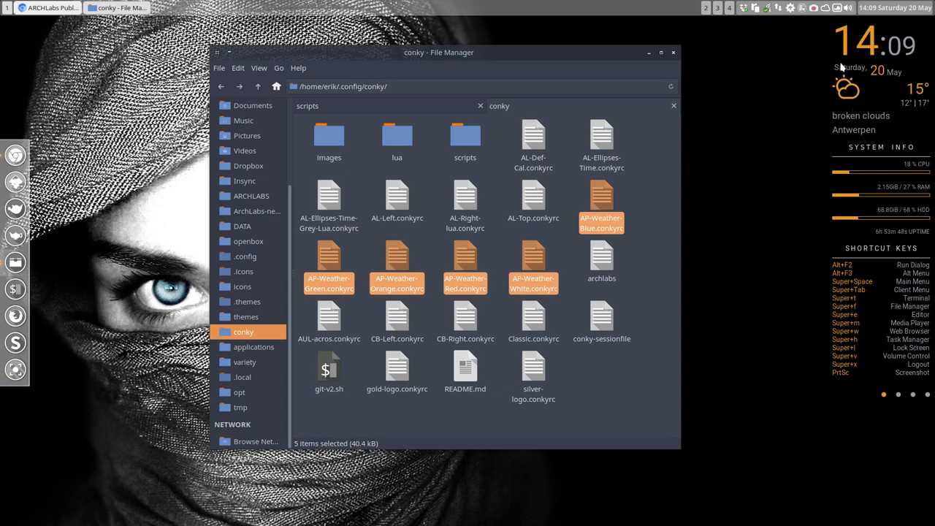
Look inside the images and weather-icons folders, then return to the conky folder.
double_click(328, 135)
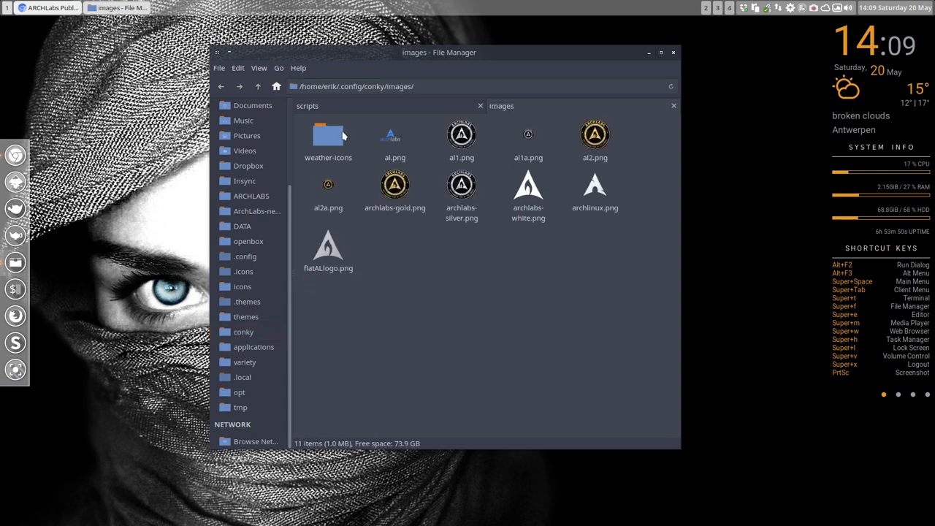
double_click(328, 135)
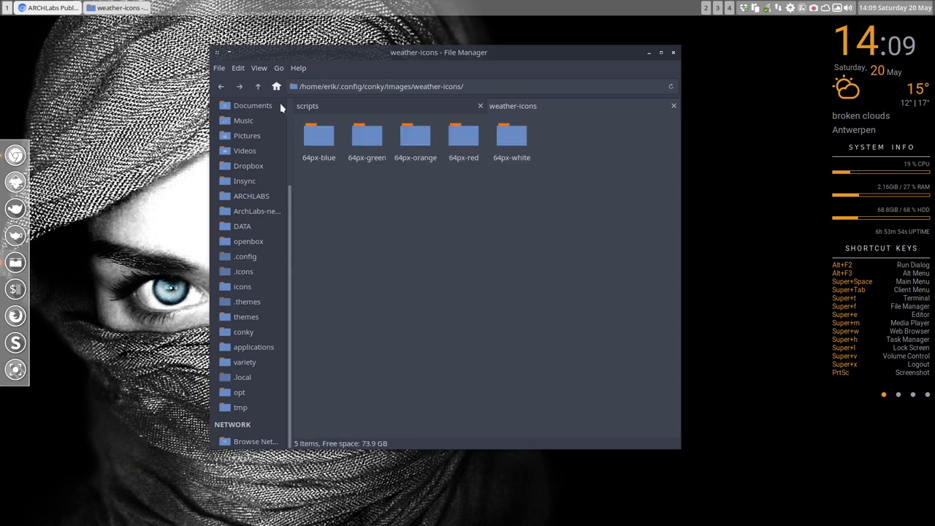
click(258, 86)
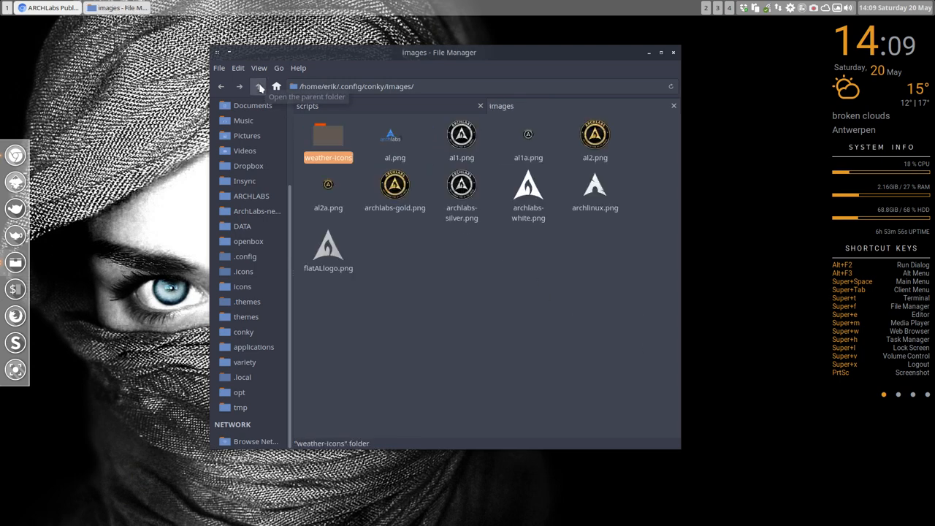
click(276, 86)
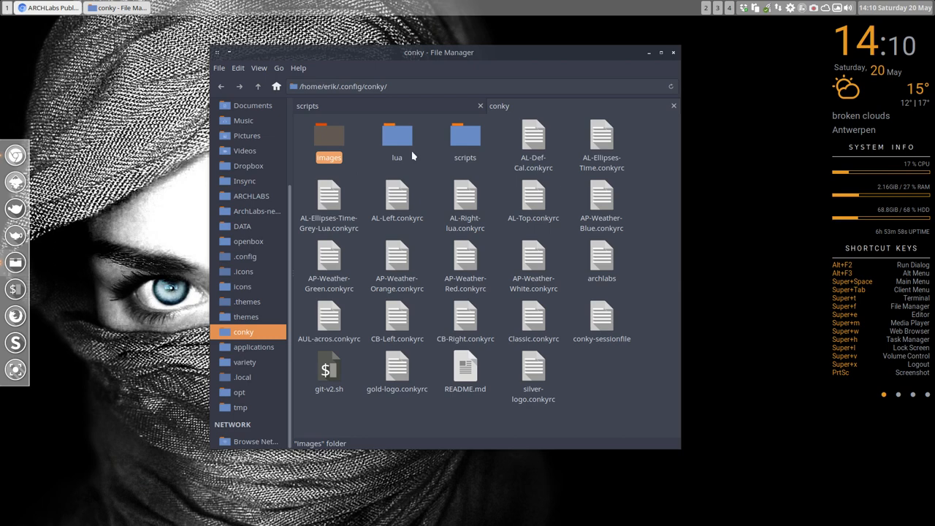
mouse_move(809, 126)
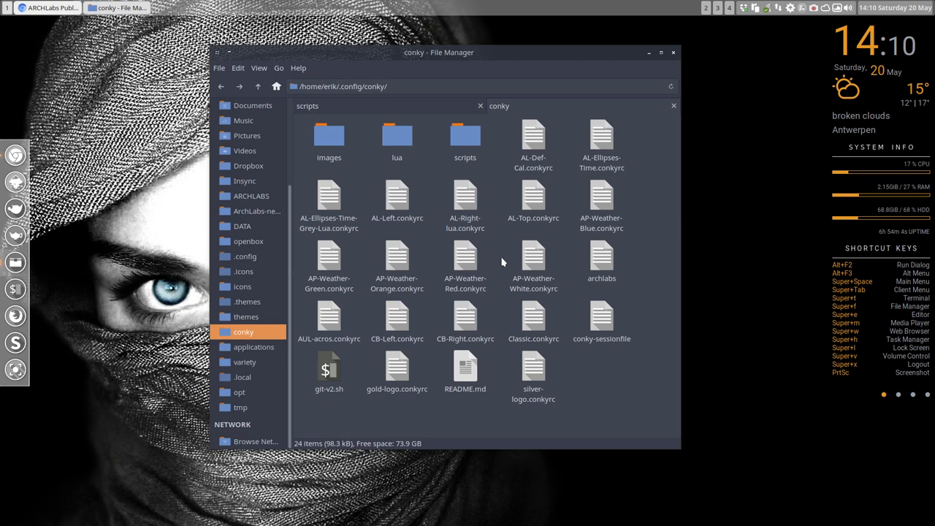
Open AP-Weather-Blue.conkyrc in Geany to view its colour scheme and icon path.
click(602, 197)
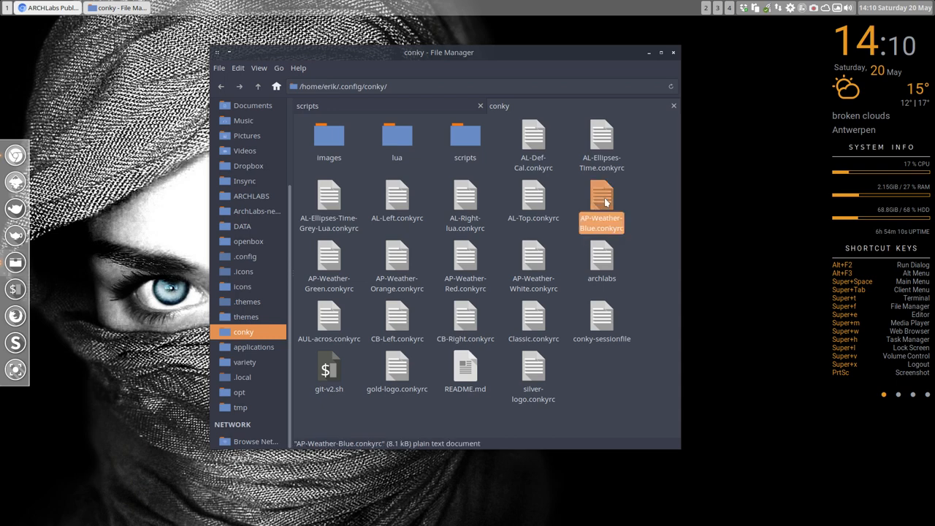
mouse_move(595, 204)
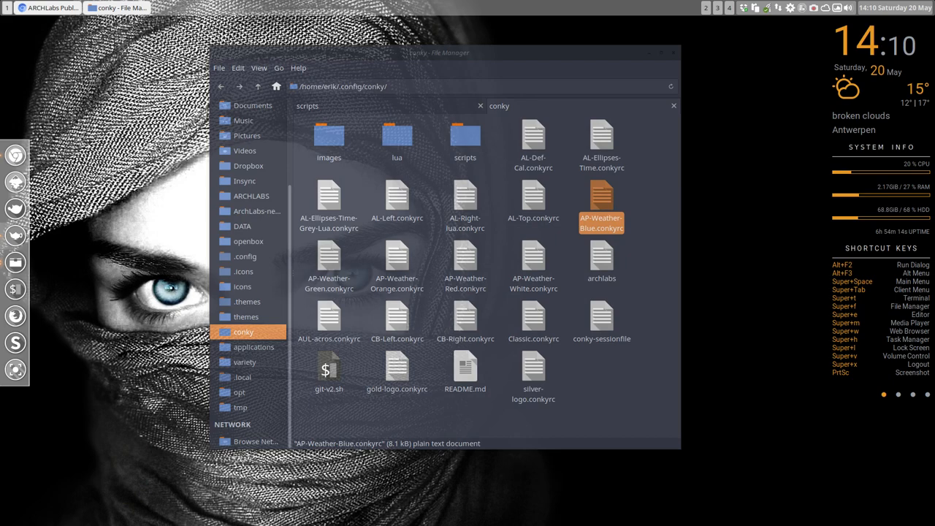
double_click(601, 201)
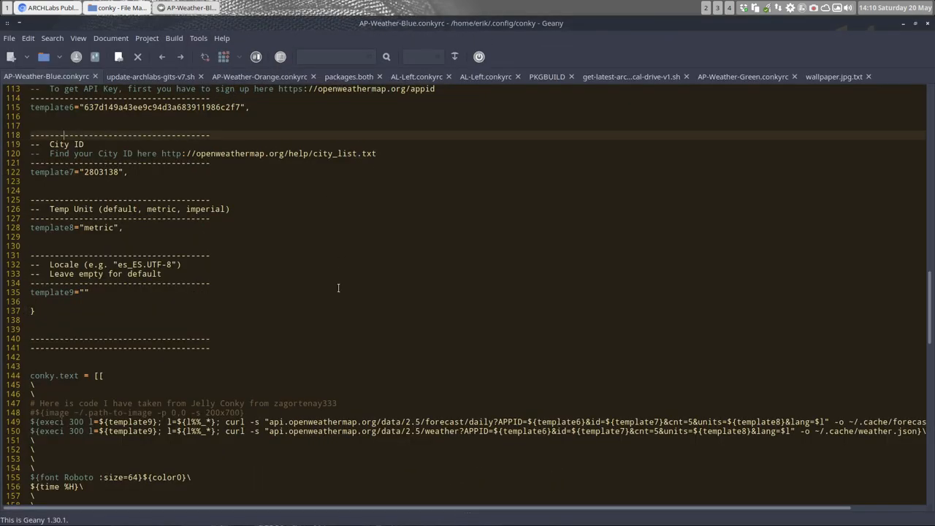
scroll(up, 3)
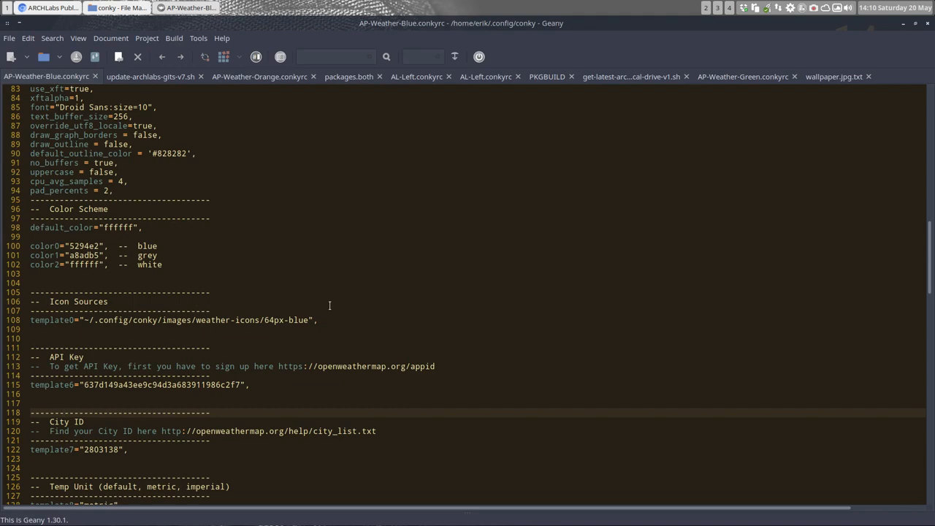
scroll(up, 3)
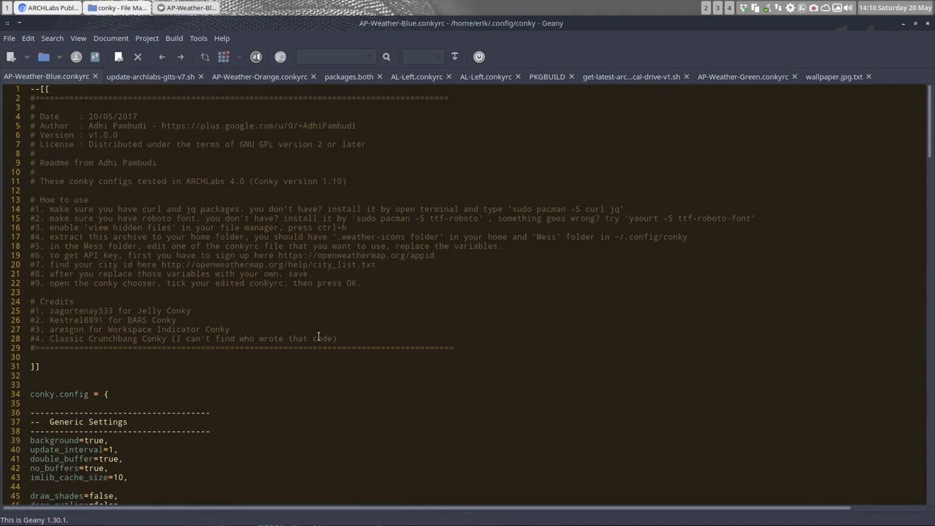
click(105, 125)
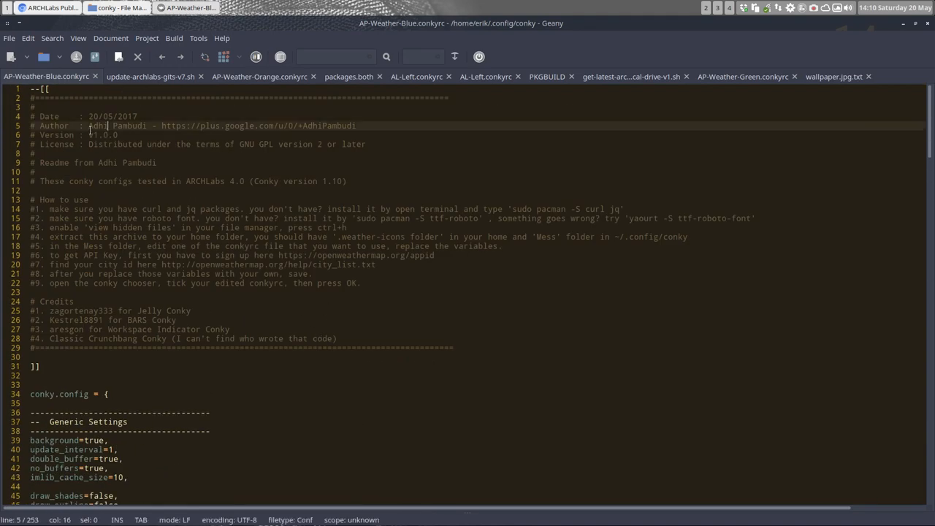
double_click(117, 126)
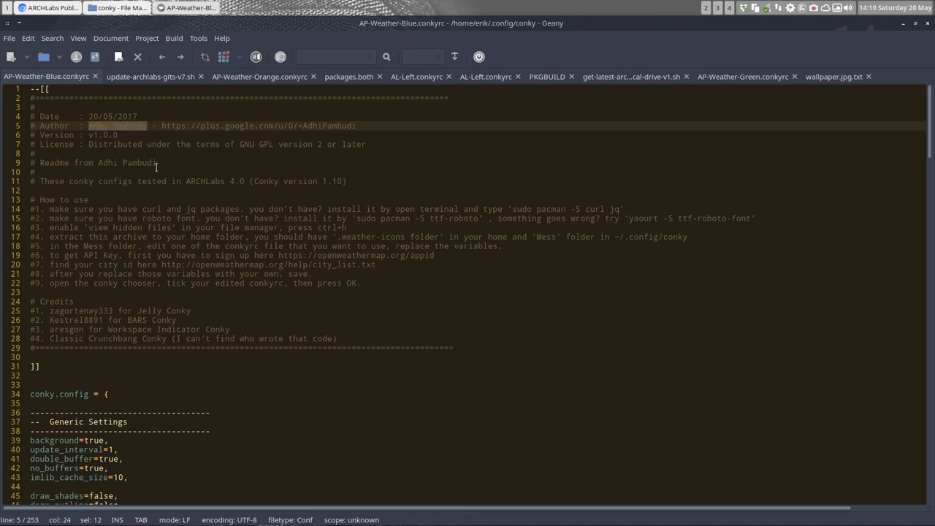
click(156, 144)
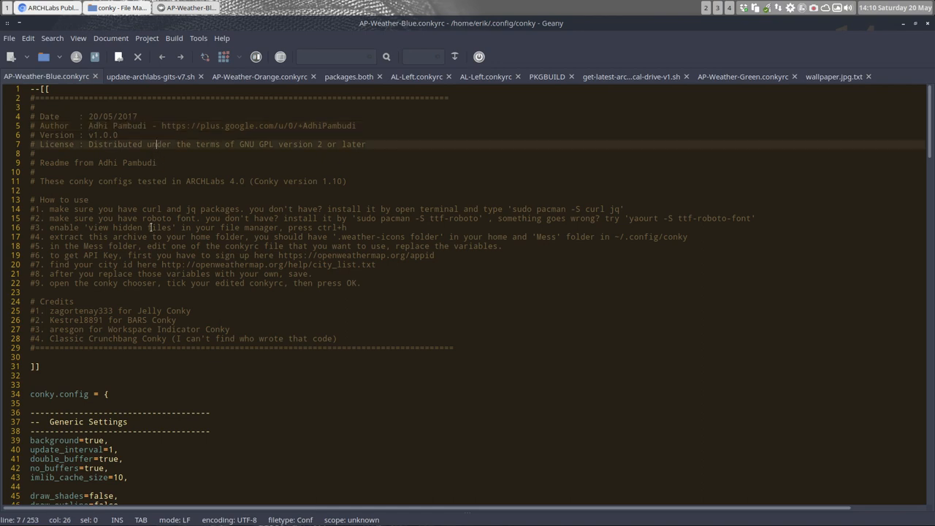
scroll(down, 3)
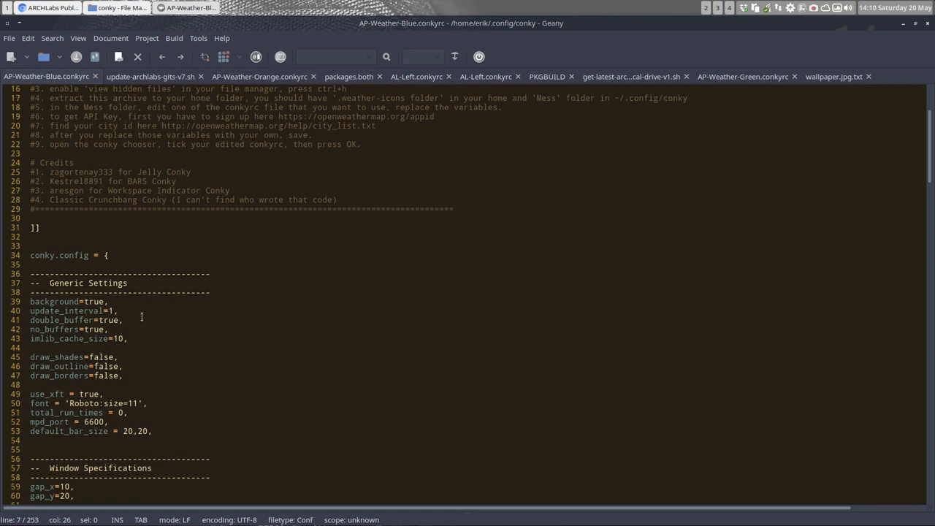
scroll(up, 3)
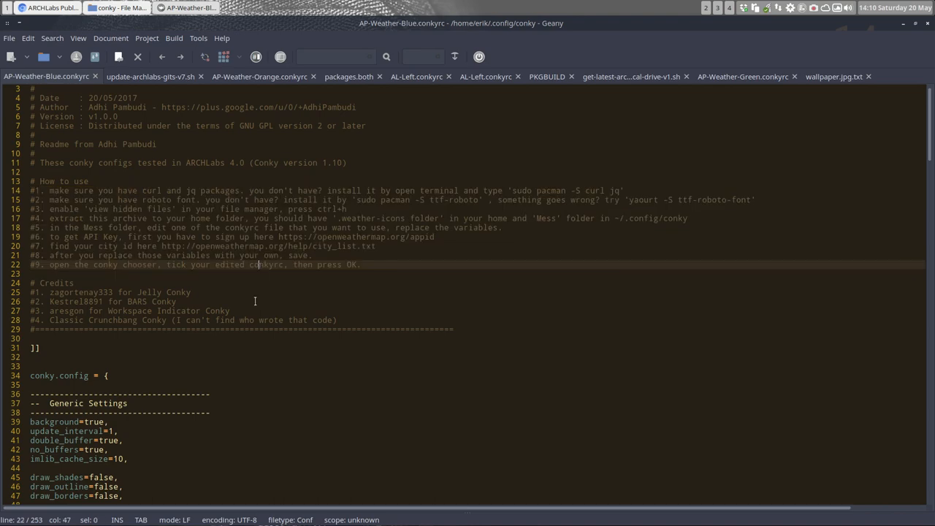
scroll(down, 3)
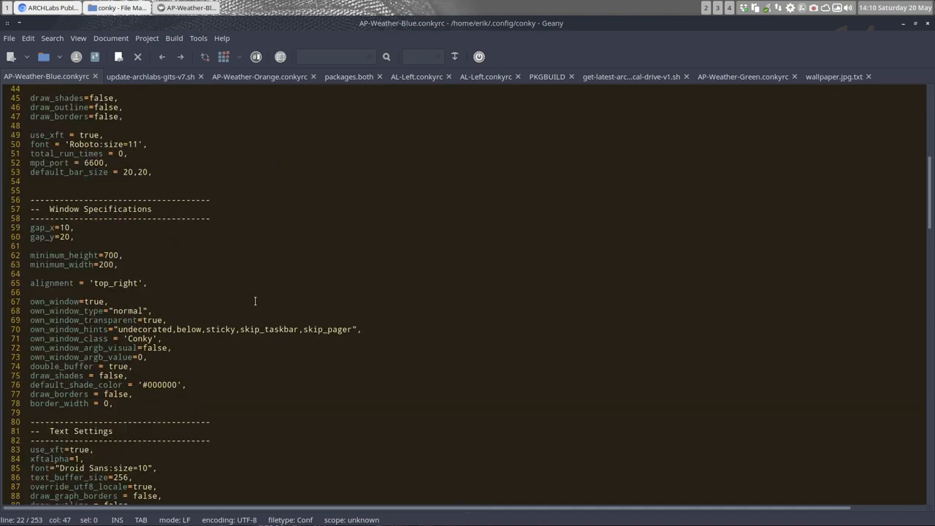
scroll(down, 3)
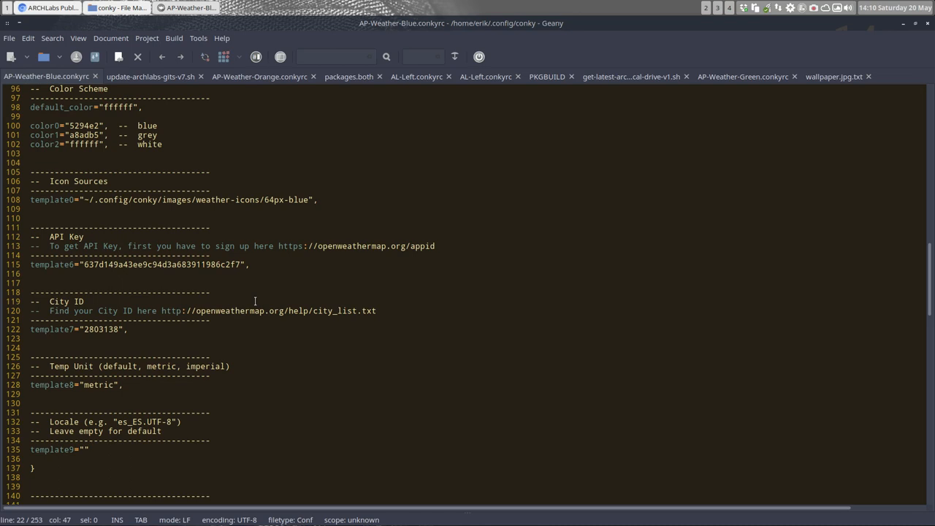
scroll(down, 3)
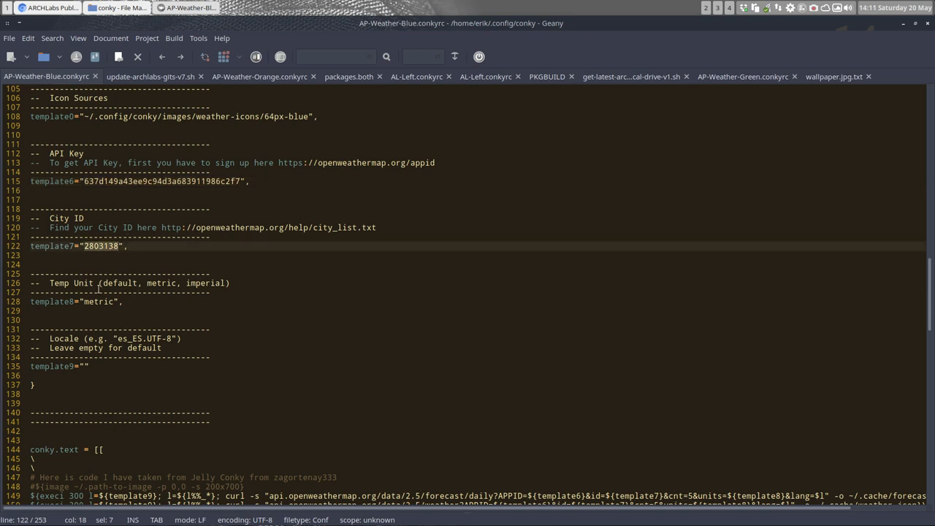
click(265, 227)
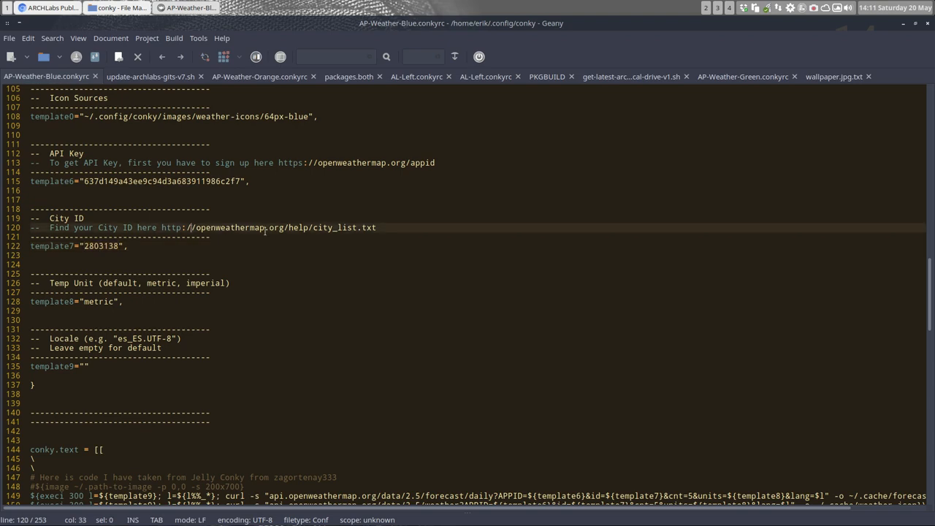
scroll(up, 3)
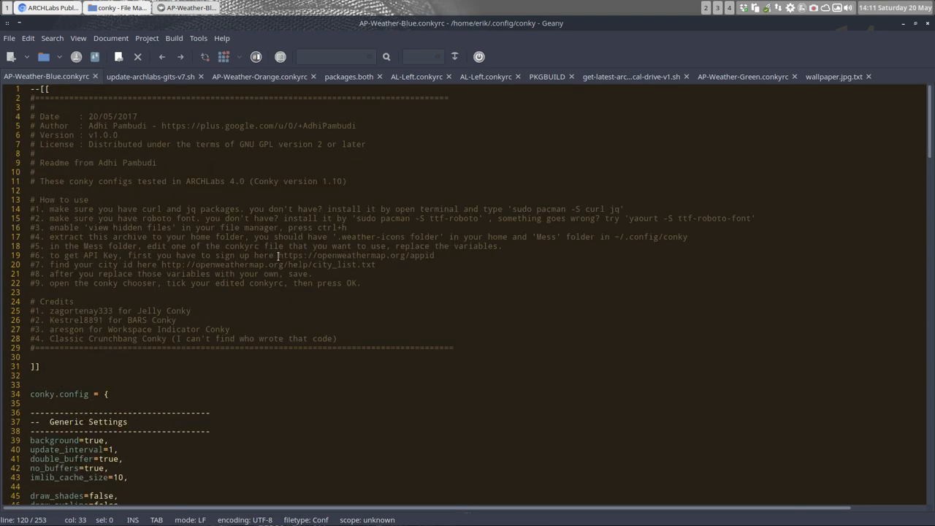
click(371, 236)
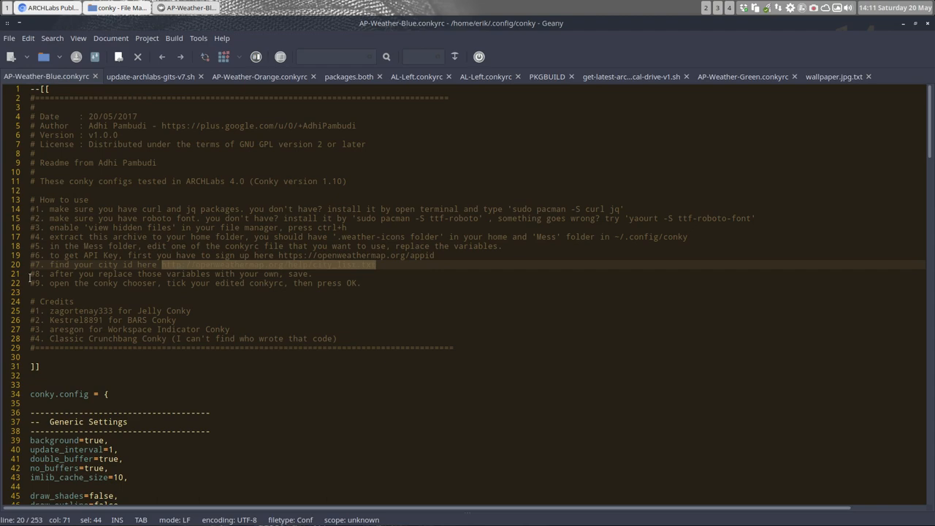
scroll(down, 3)
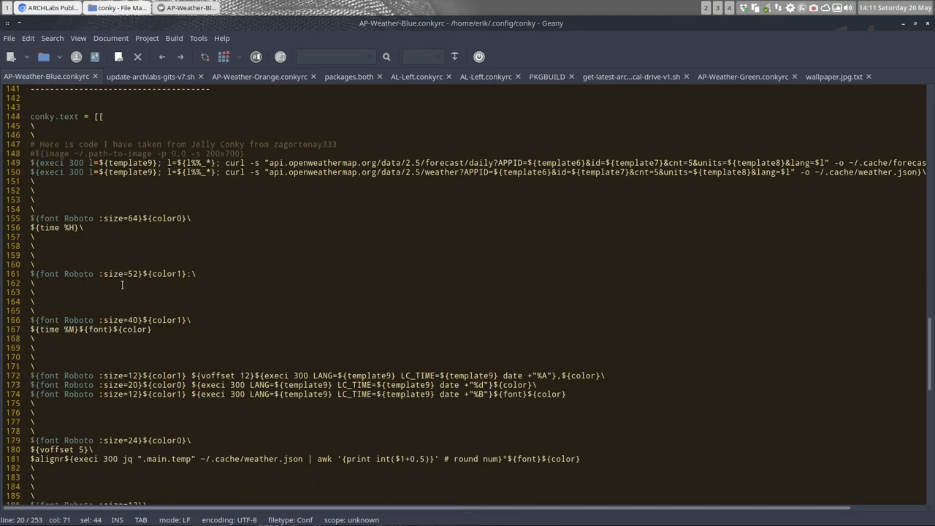
scroll(up, 3)
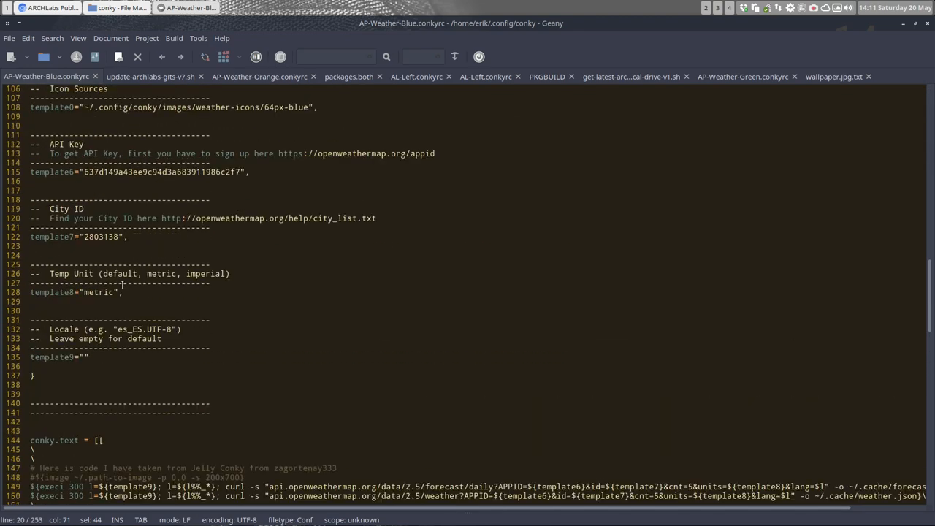
scroll(down, 3)
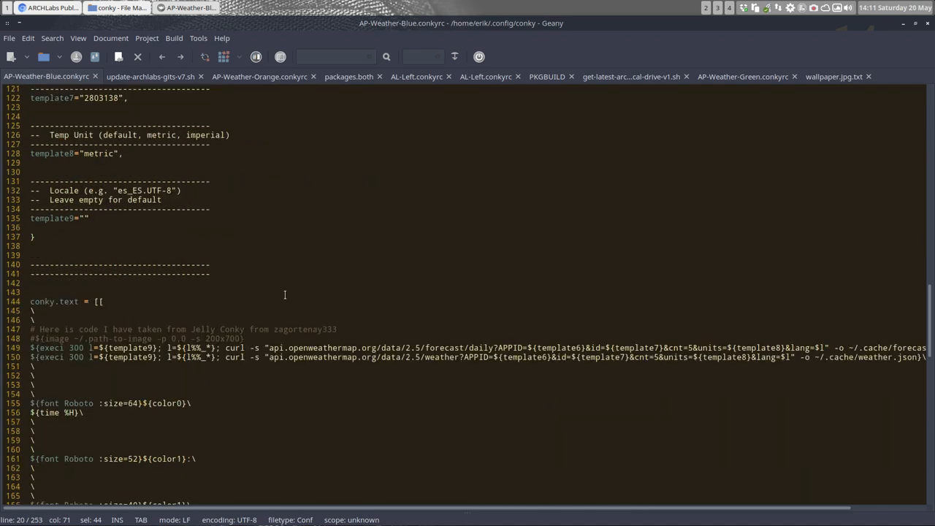
scroll(up, 3)
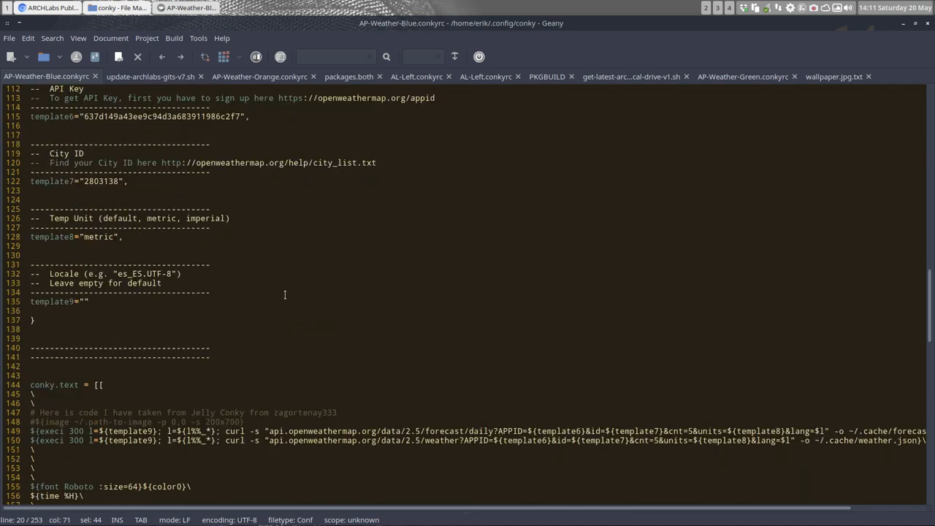
mouse_move(815, 78)
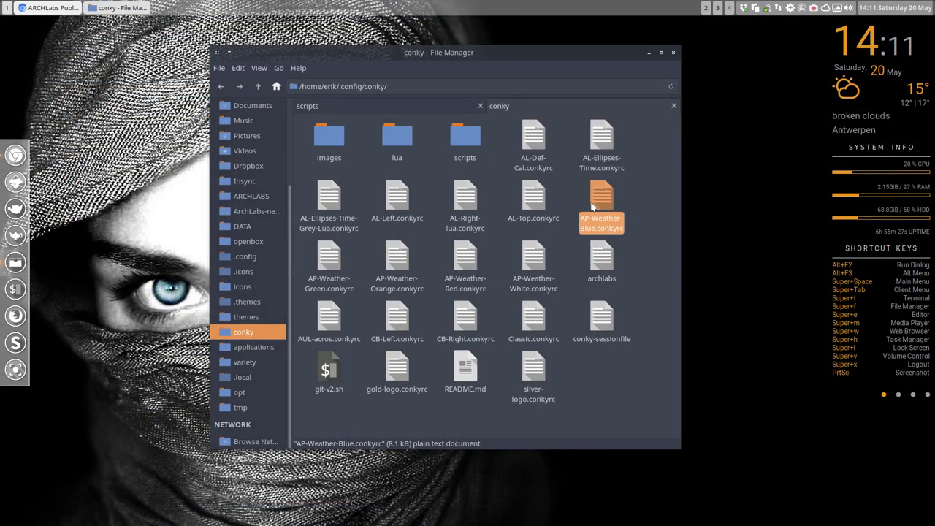
mouse_move(347, 292)
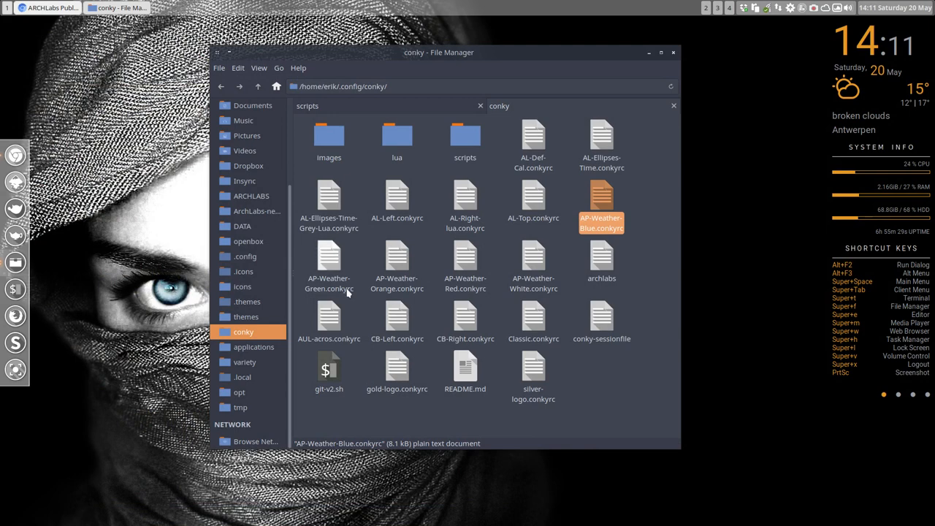
Select AP-Weather-Blue.conkyrc through AP-Weather-White.conkyrc, all five AP-Weather files.
click(533, 263)
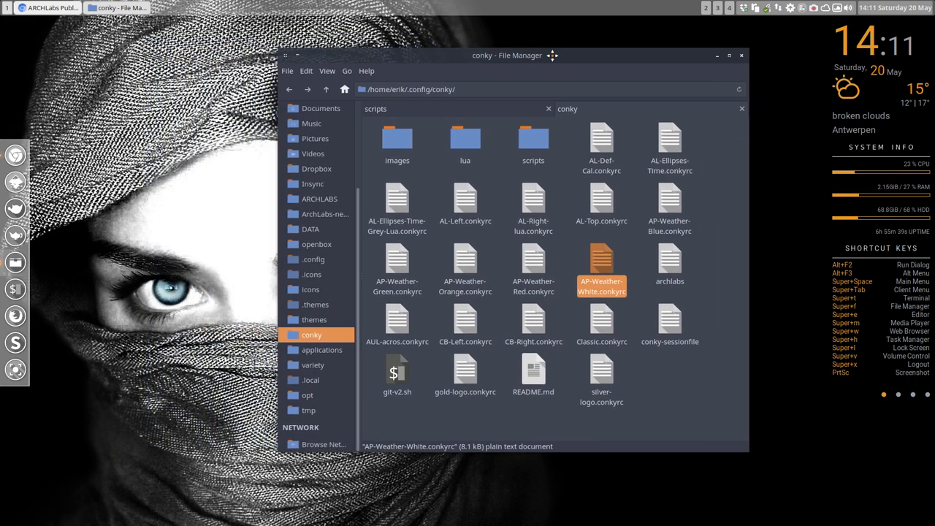
mouse_move(624, 254)
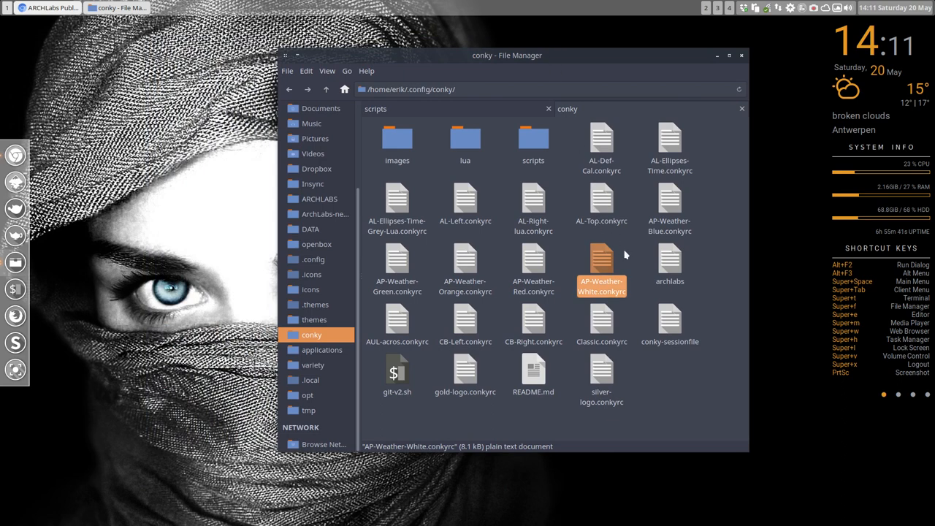
mouse_move(601, 319)
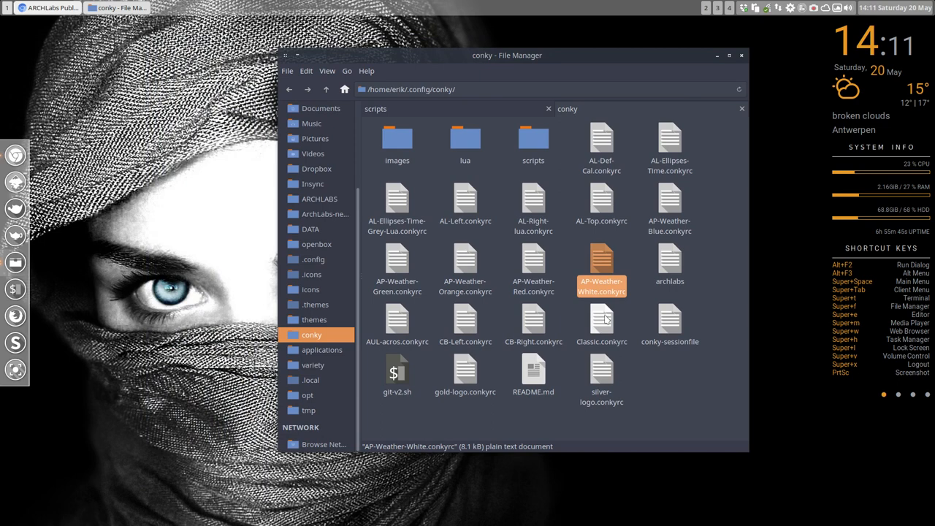
mouse_move(616, 263)
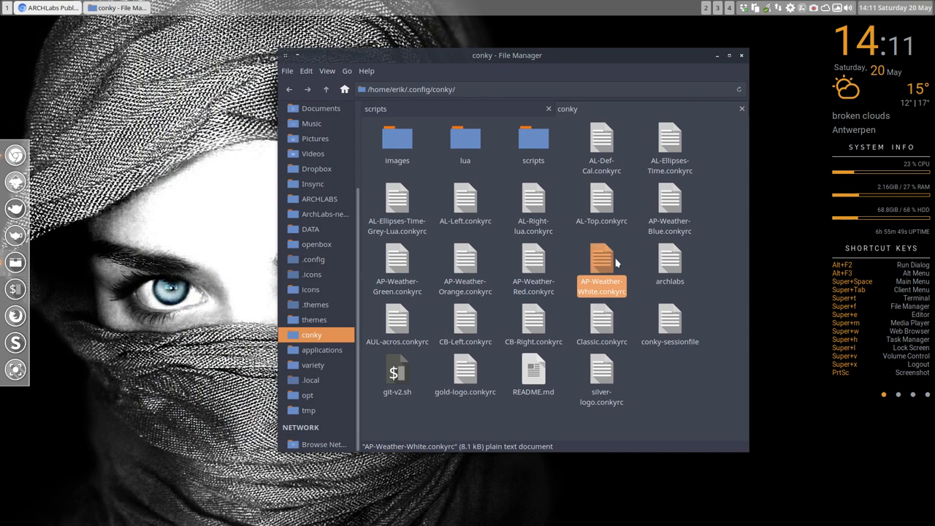
click(669, 204)
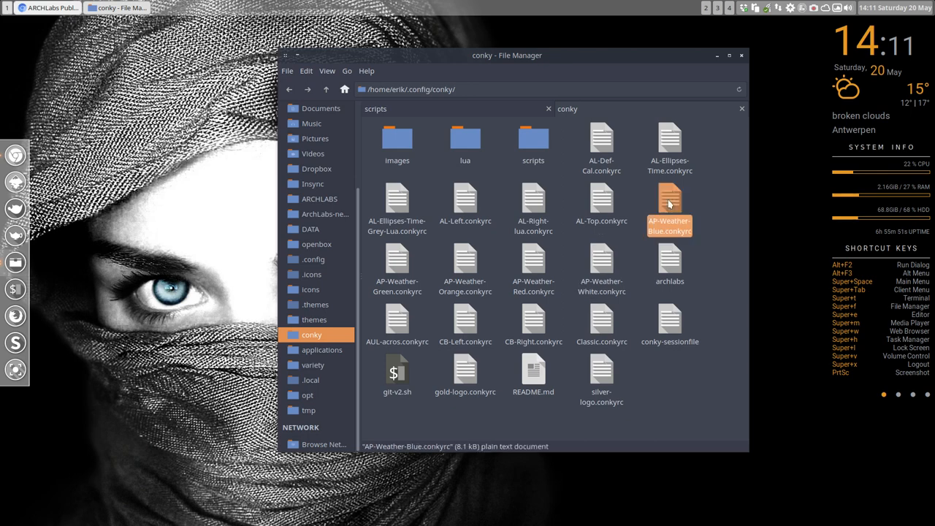
click(601, 267)
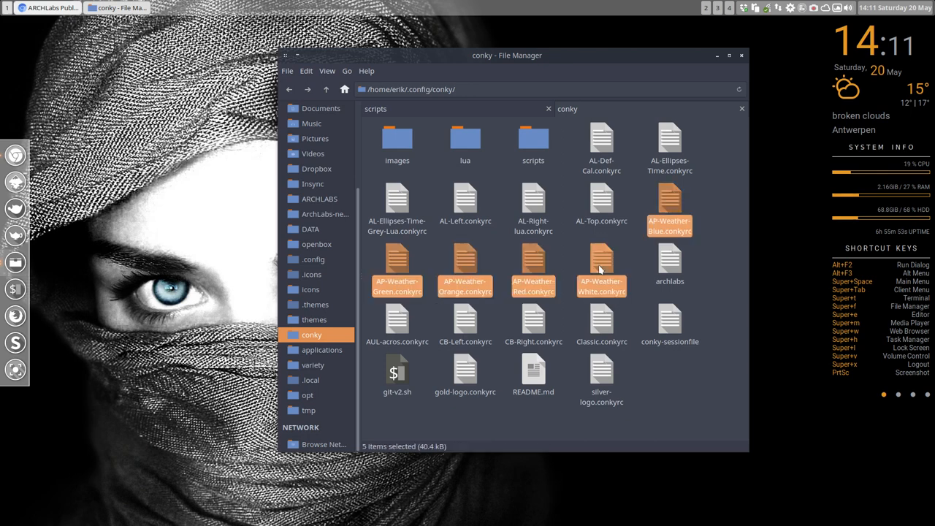